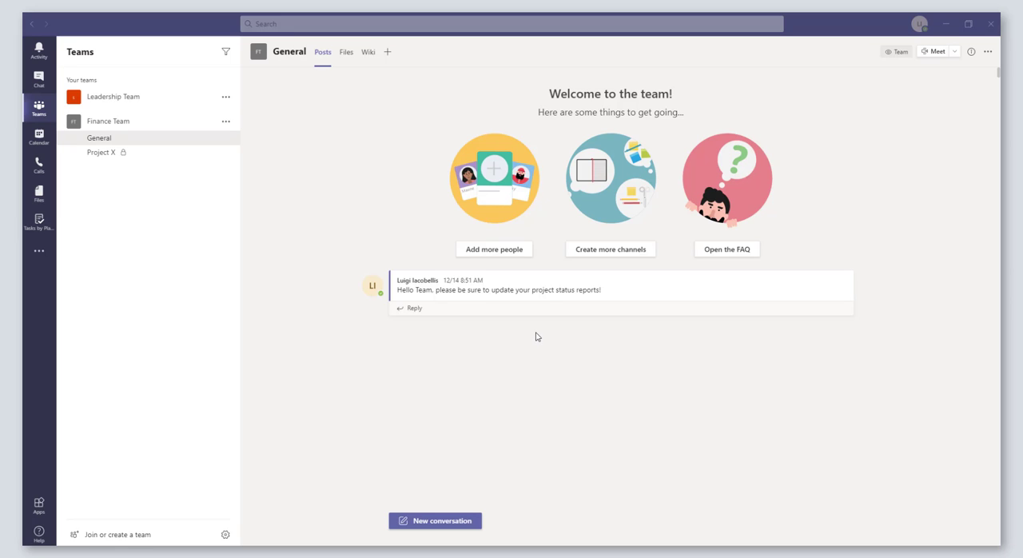
mouse_move(493, 323)
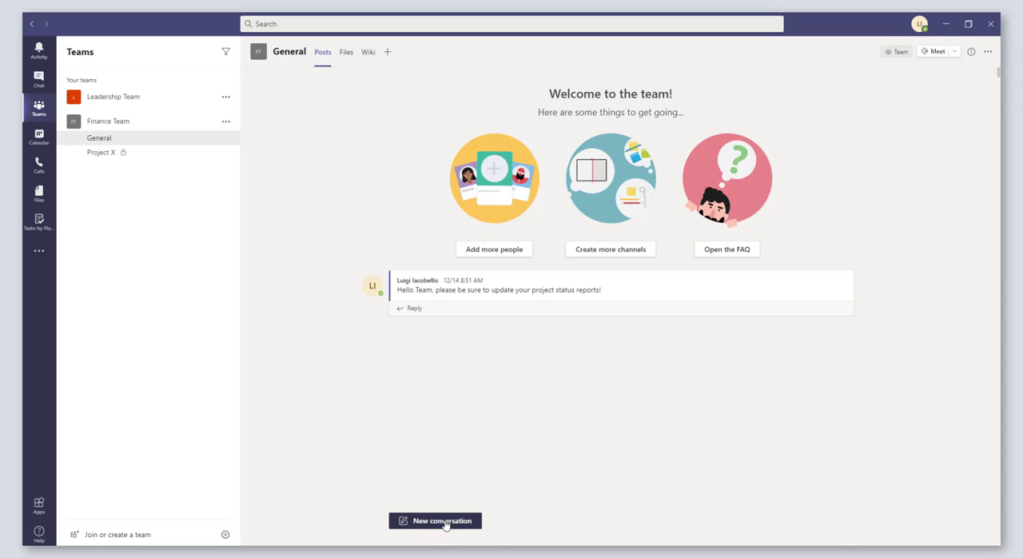
click(434, 521)
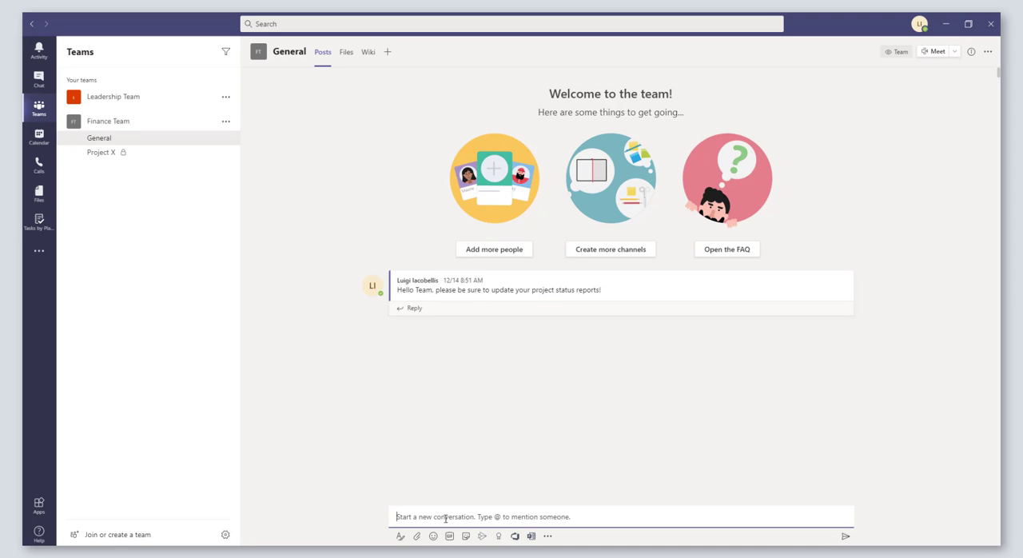
text(Hey @)
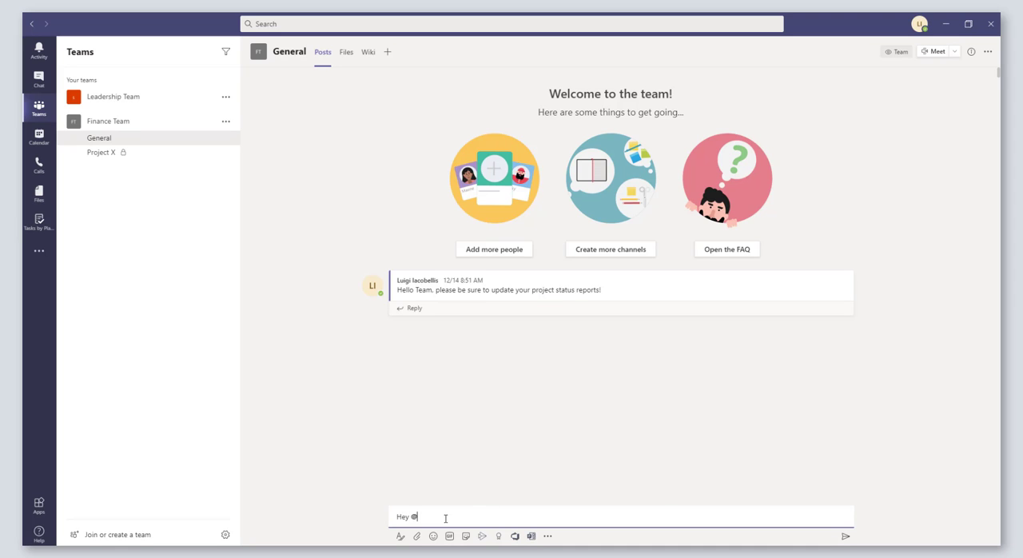
text(@)
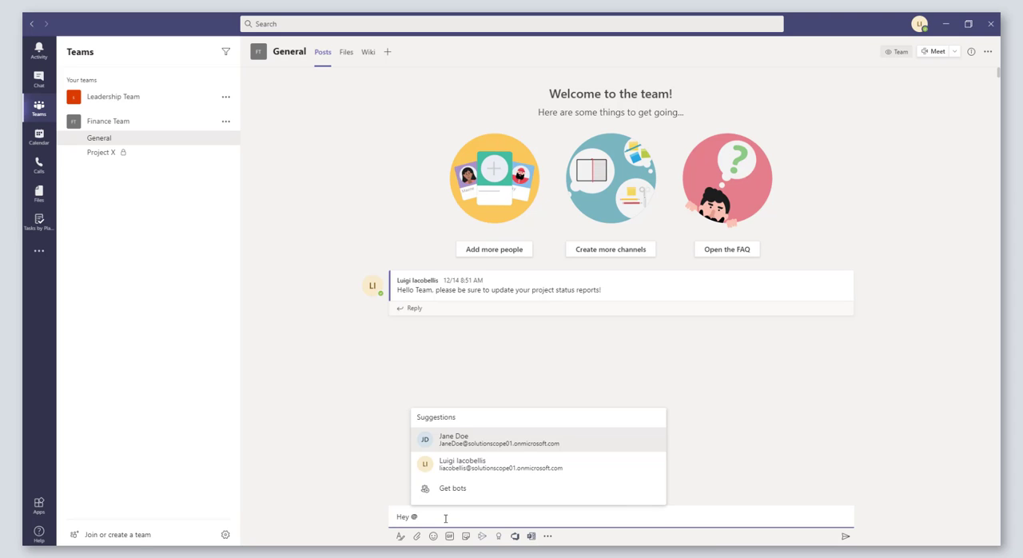
text(team)
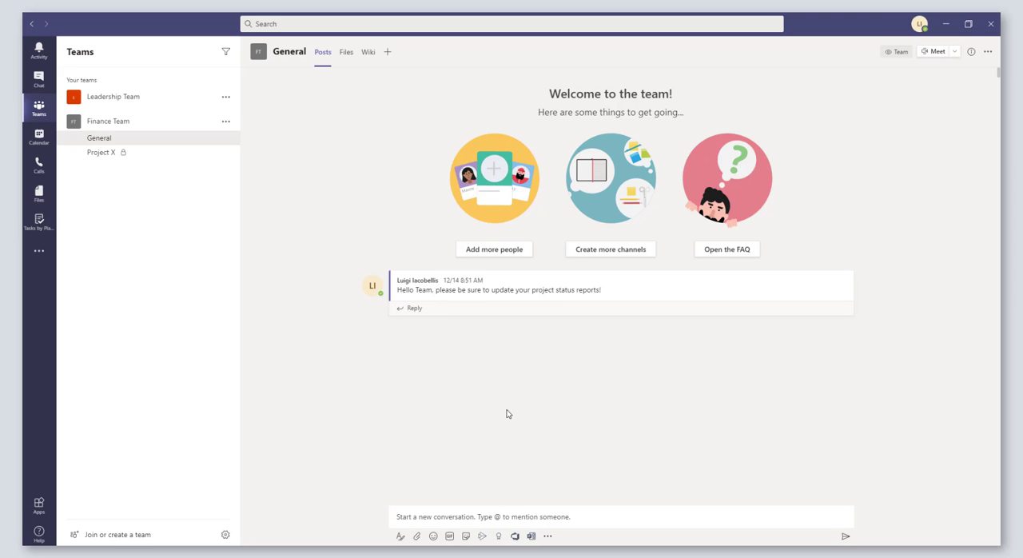
mouse_move(360, 302)
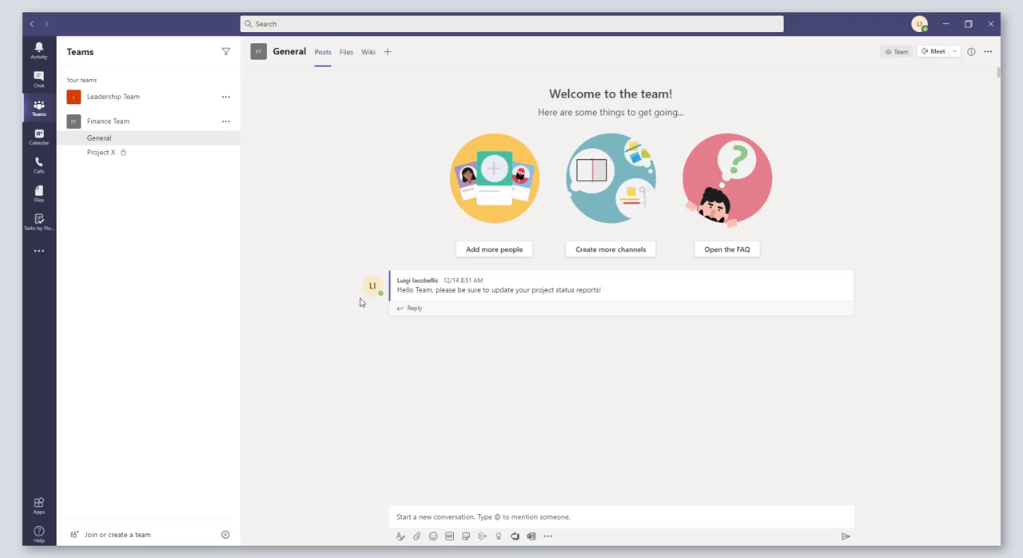
mouse_move(323, 145)
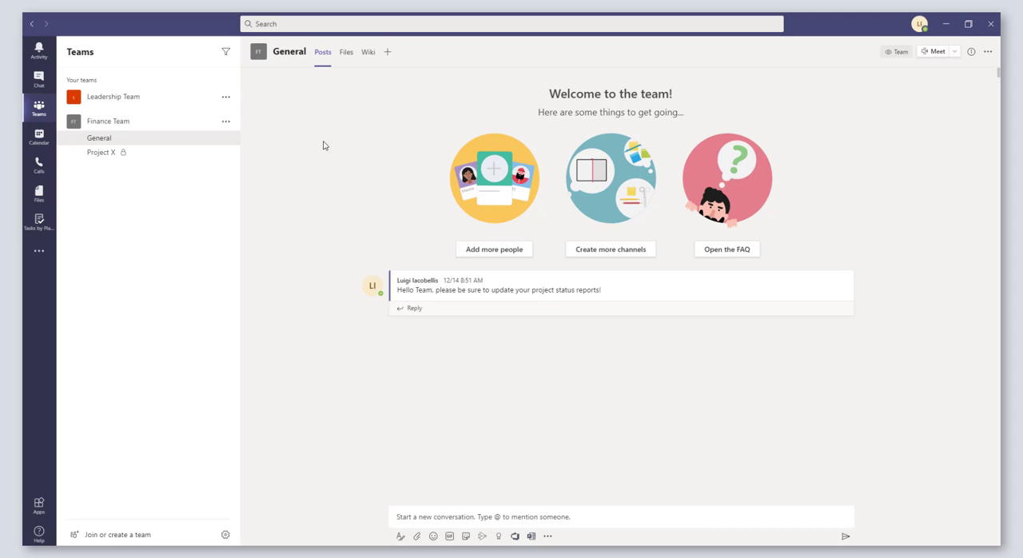
mouse_move(227, 121)
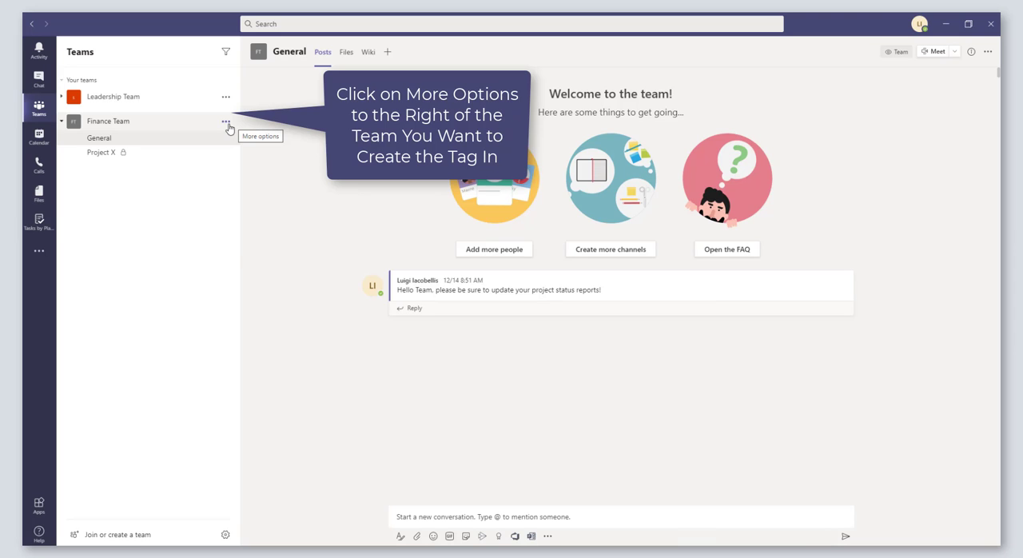
Step: Show the Finance Team's More options menu listing Manage tags and other actions
click(227, 121)
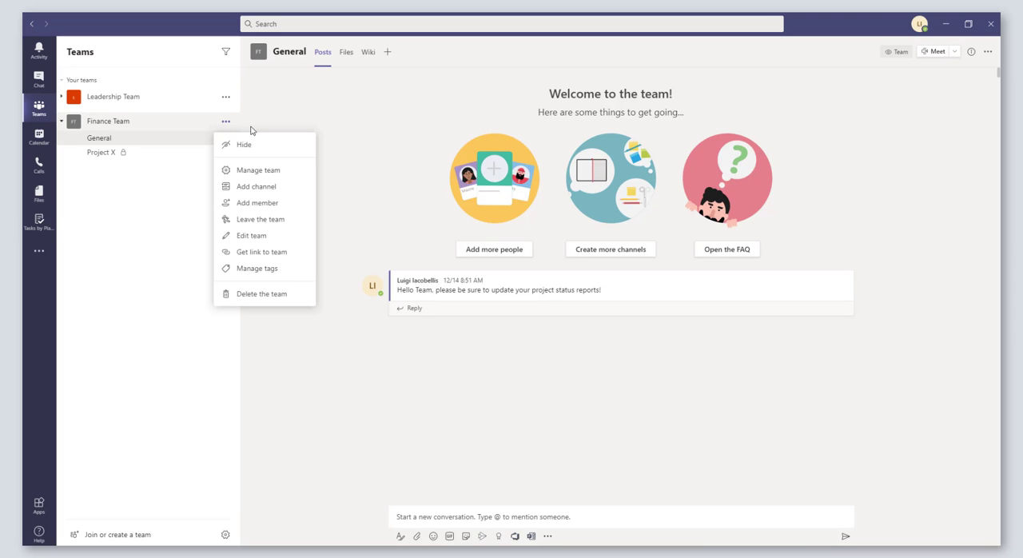
mouse_move(259, 169)
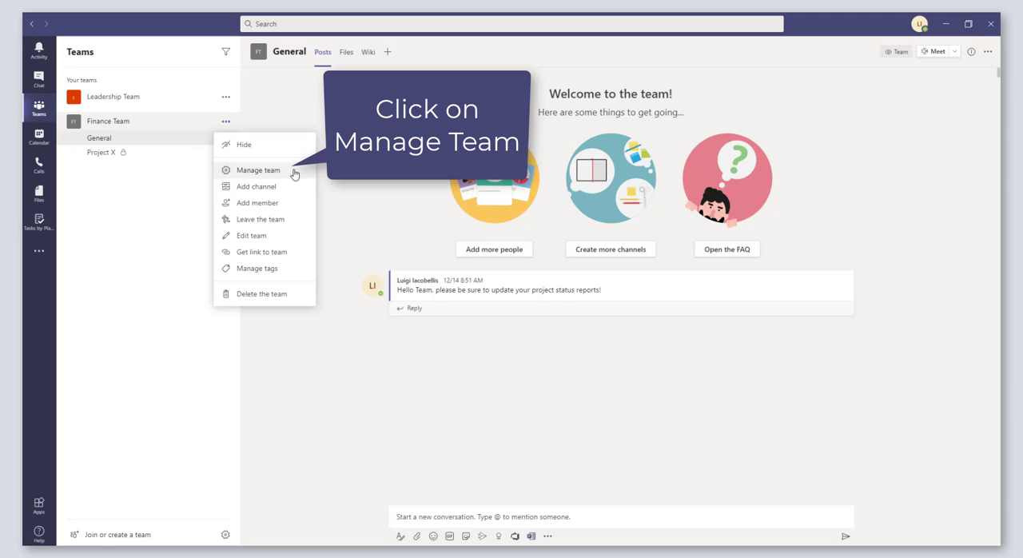
click(259, 169)
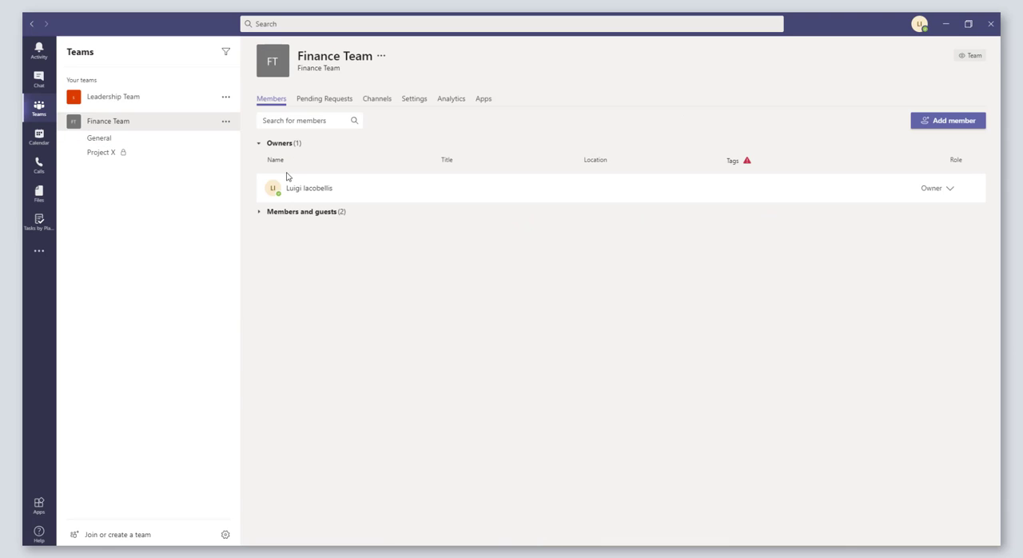
mouse_move(256, 201)
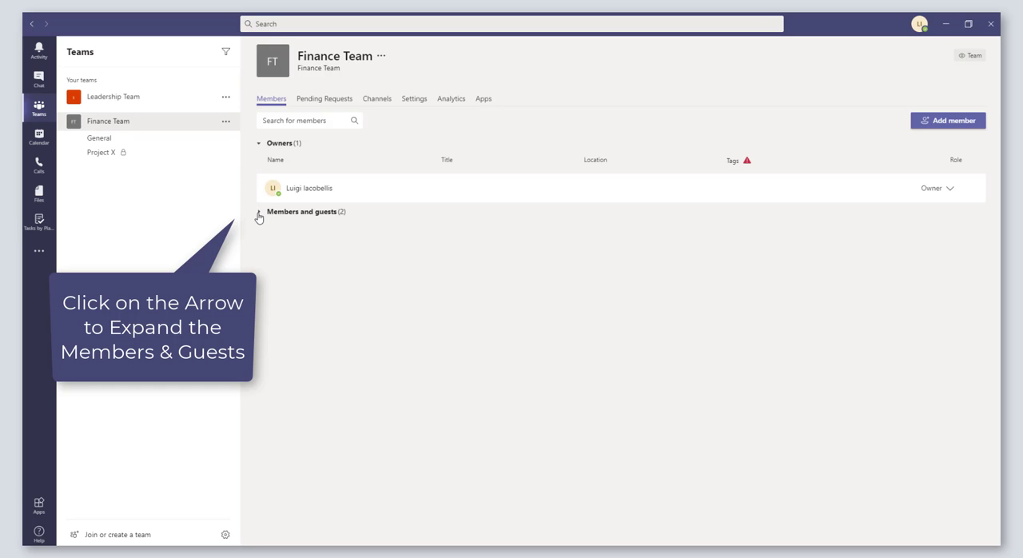
mouse_move(259, 217)
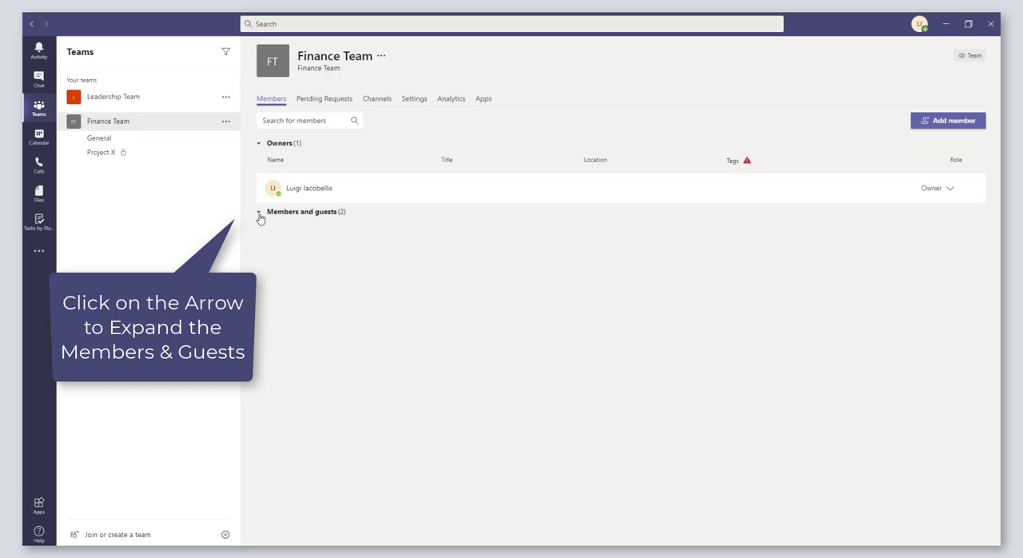
click(259, 211)
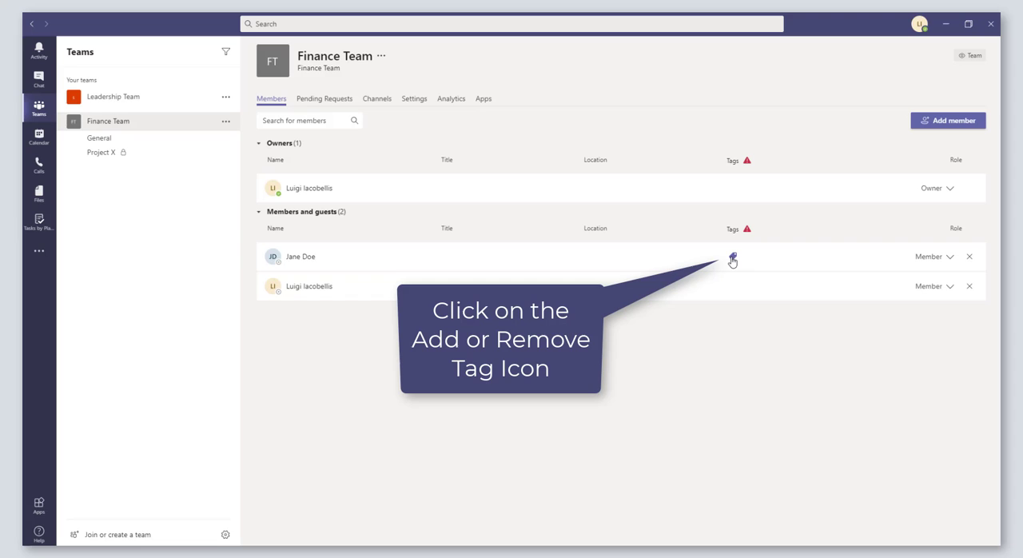
mouse_move(732, 255)
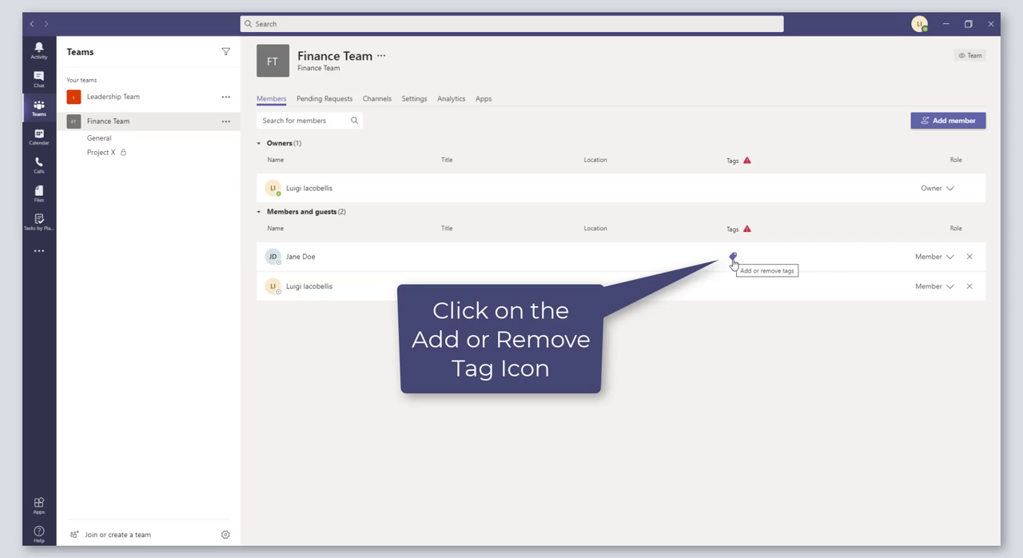
Step: Create a new 'Accounts Payable' tag and apply it to Jane Doe
click(732, 256)
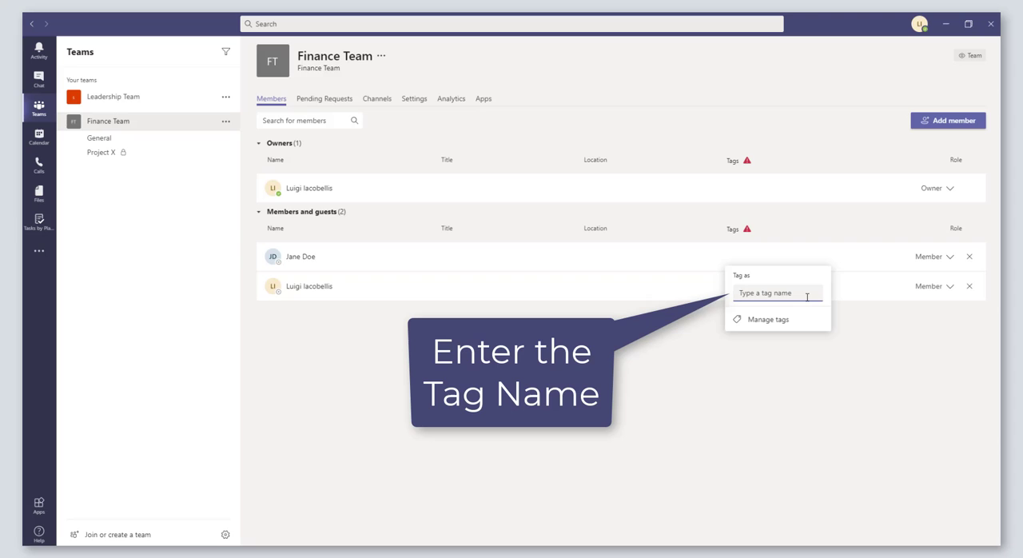
text(A)
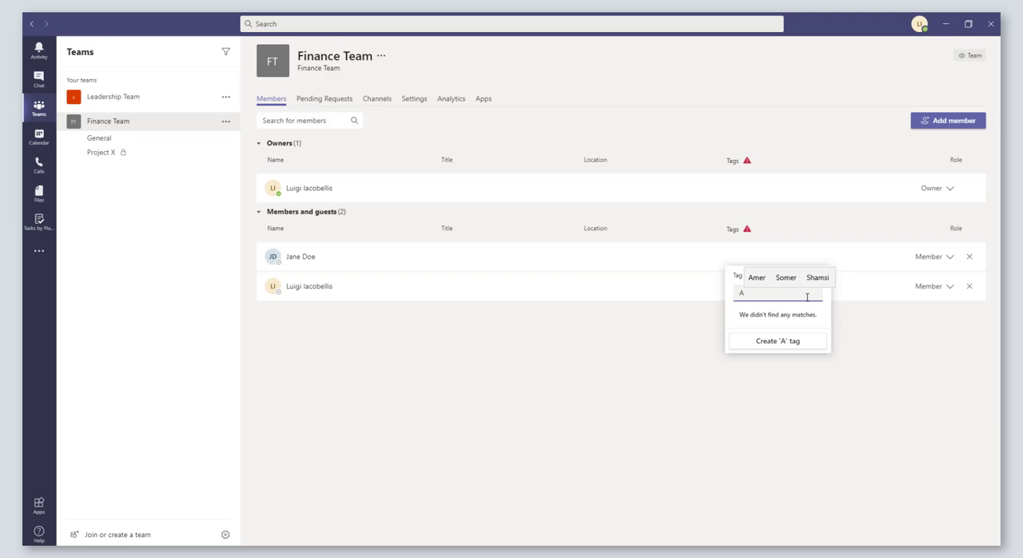
text(ccounts Payable)
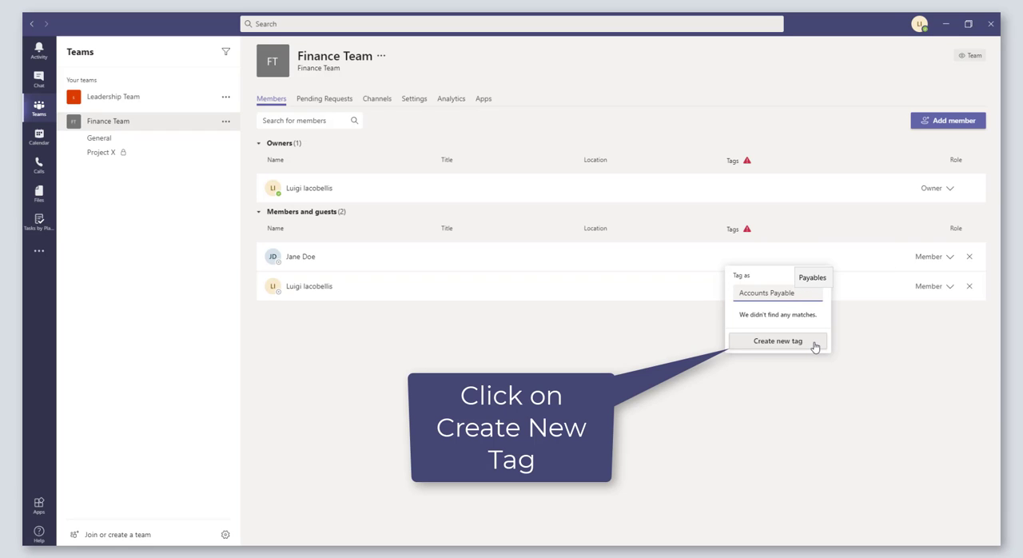
click(777, 340)
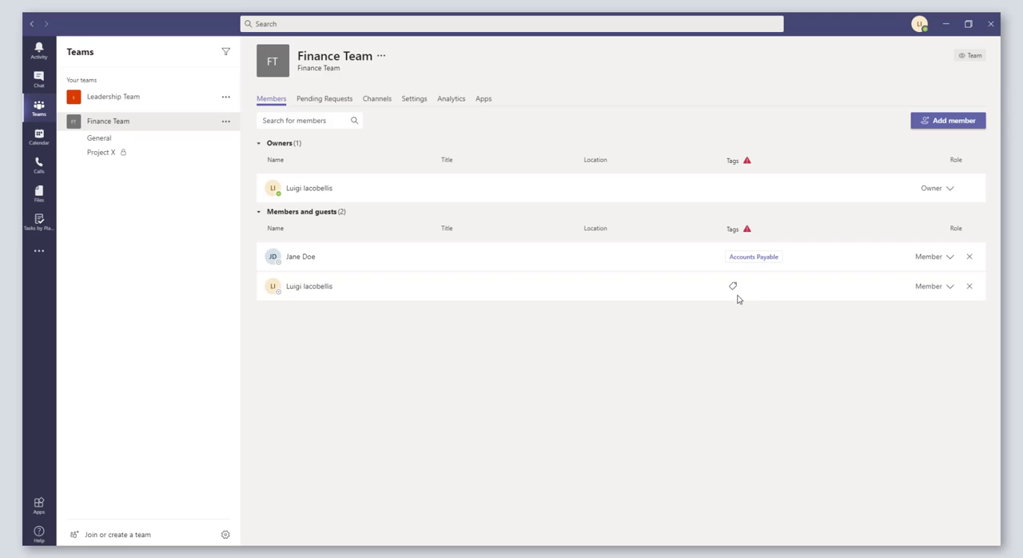
click(732, 285)
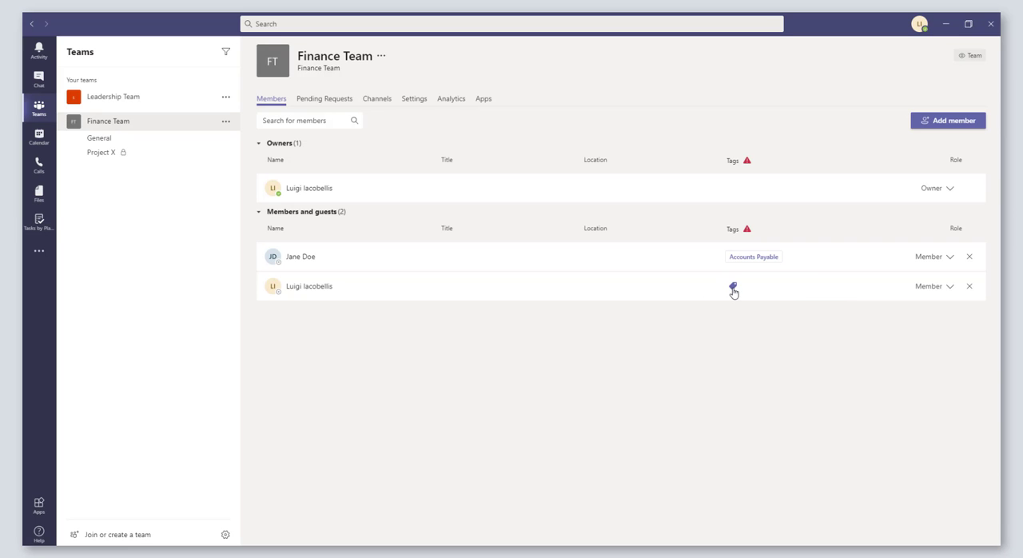
click(732, 287)
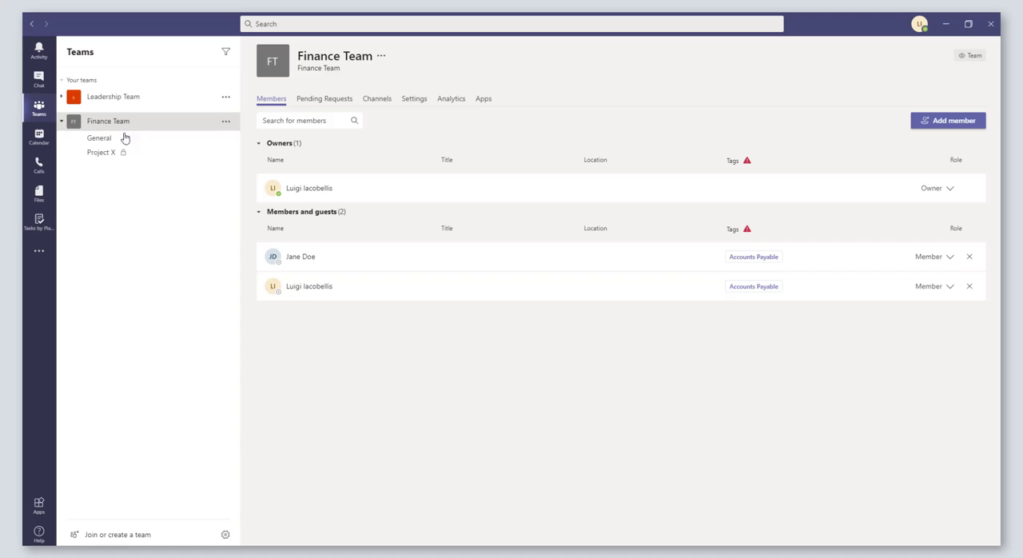
mouse_move(199, 144)
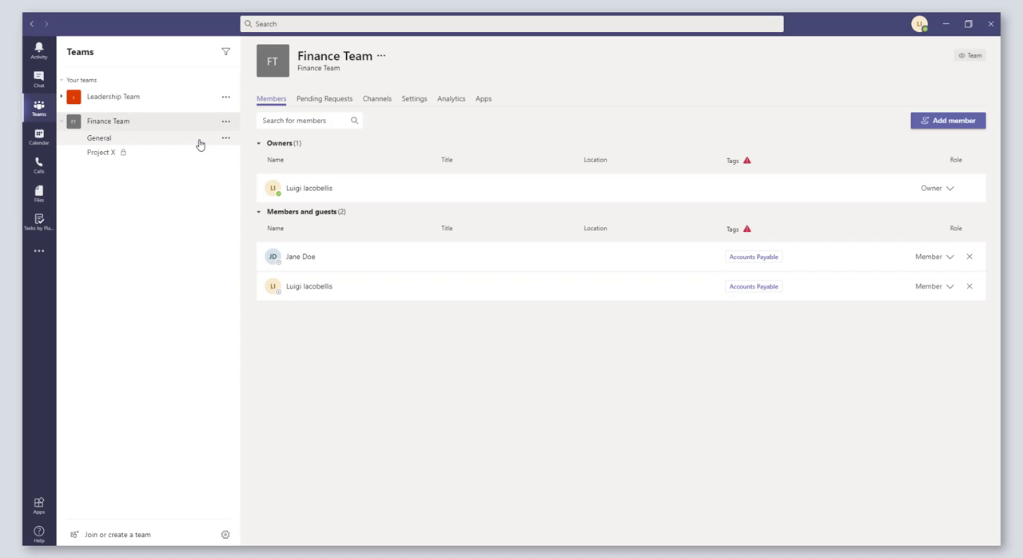
click(99, 137)
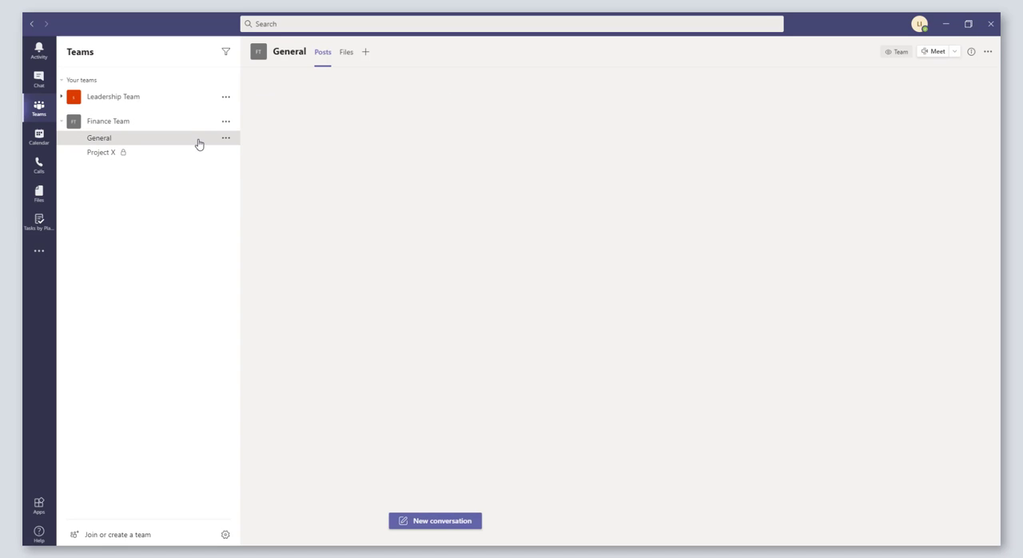
click(100, 137)
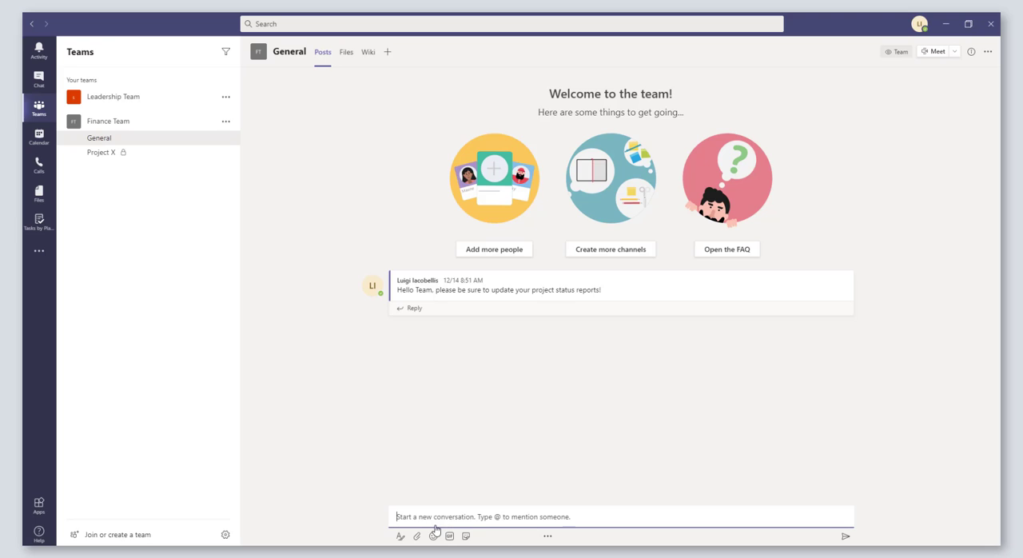
text(Hello @)
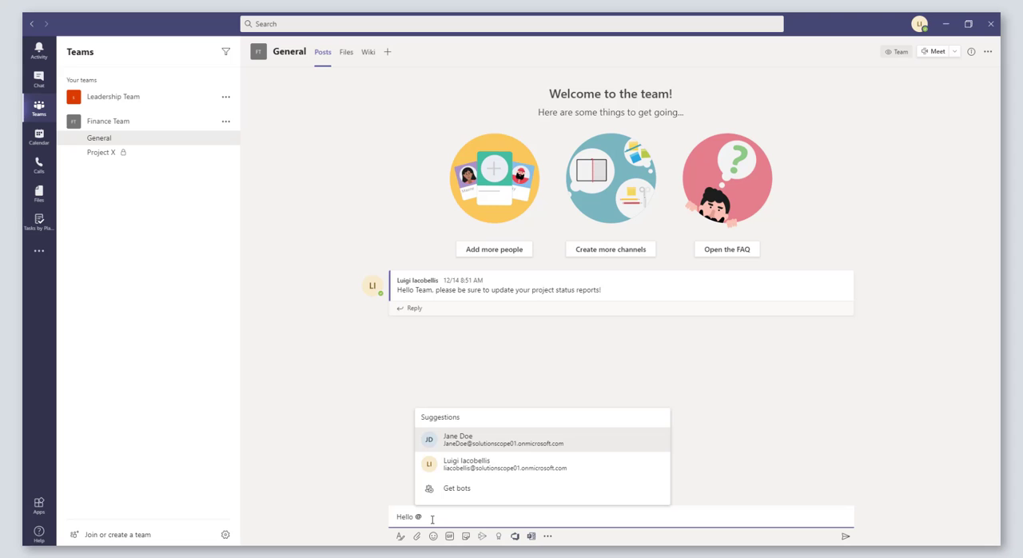
text(a)
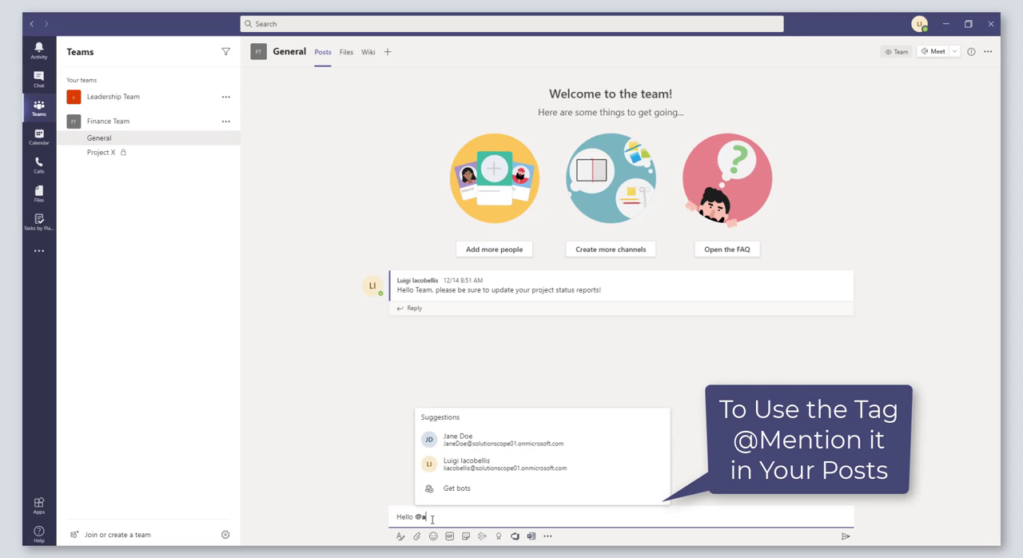
text(c)
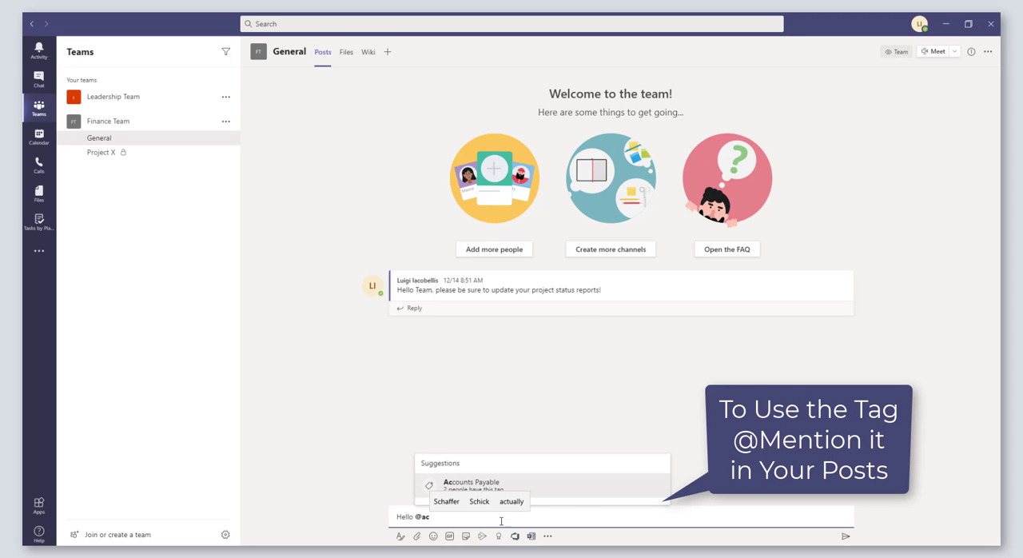
mouse_move(645, 485)
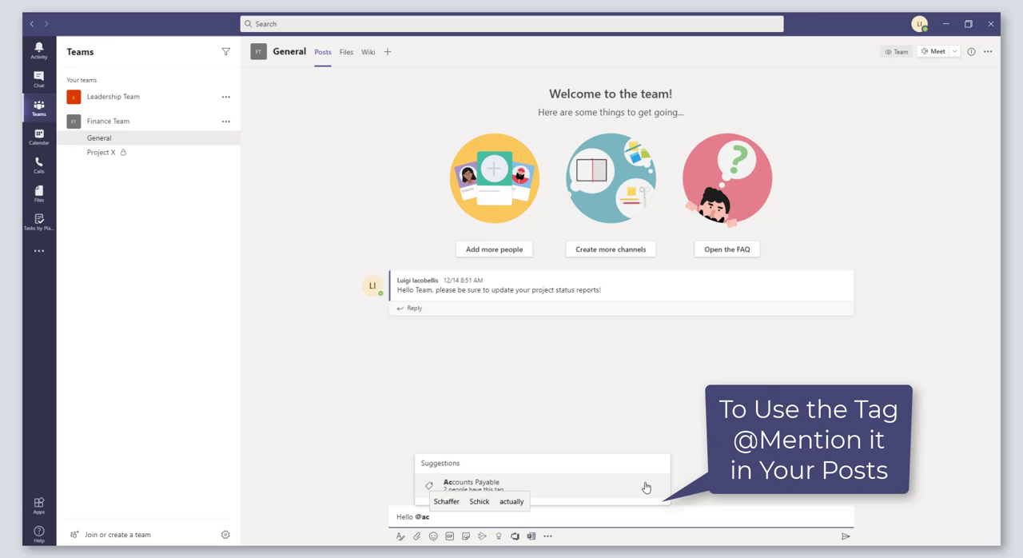
mouse_move(538, 482)
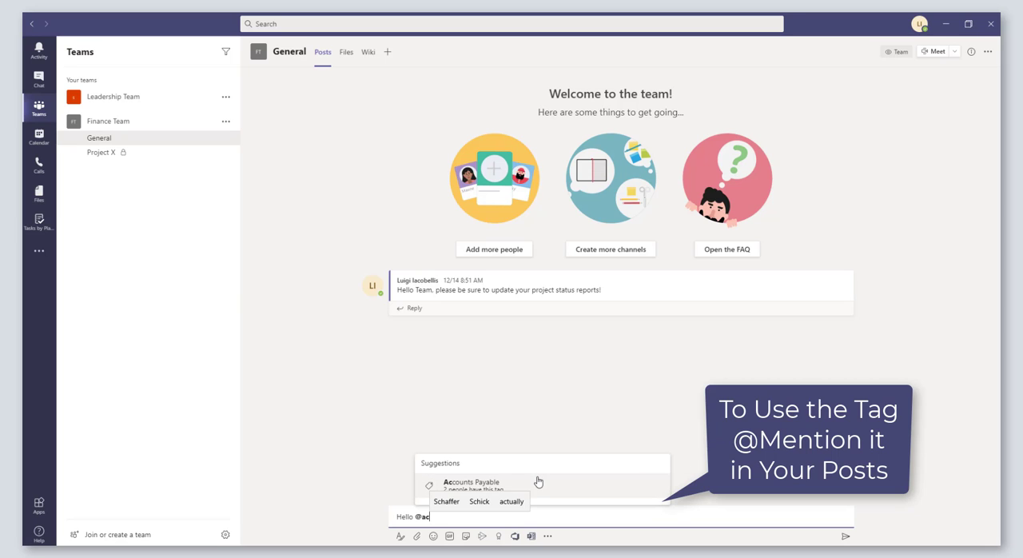
click(470, 482)
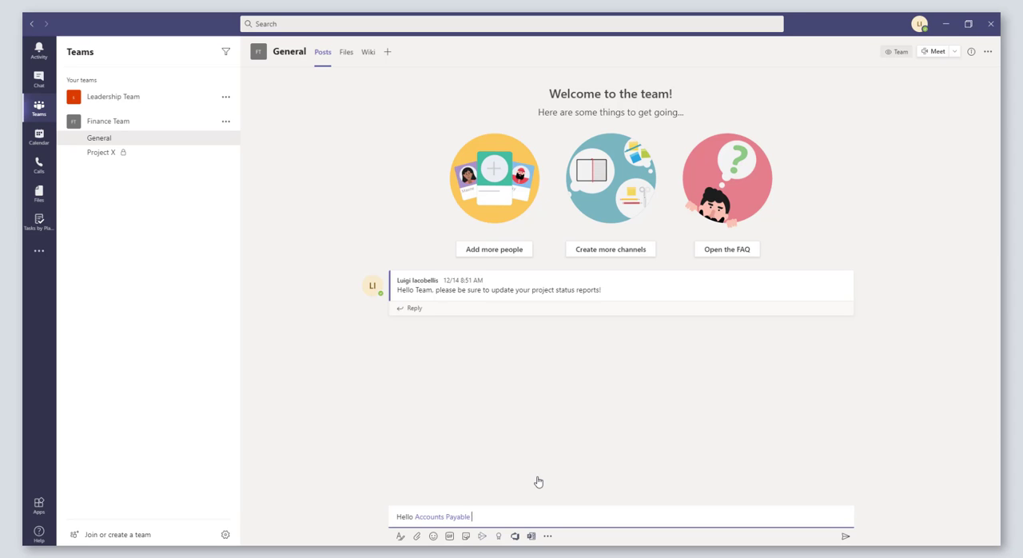
Step: Finish the message with 'team. Please review', send it and show the tag card's two members
text(team. Please)
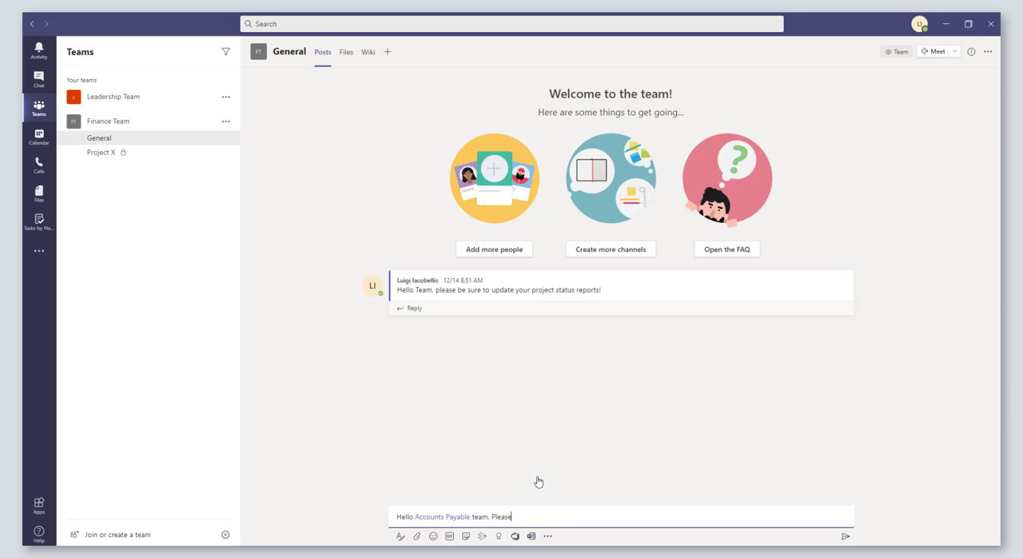
text(review)
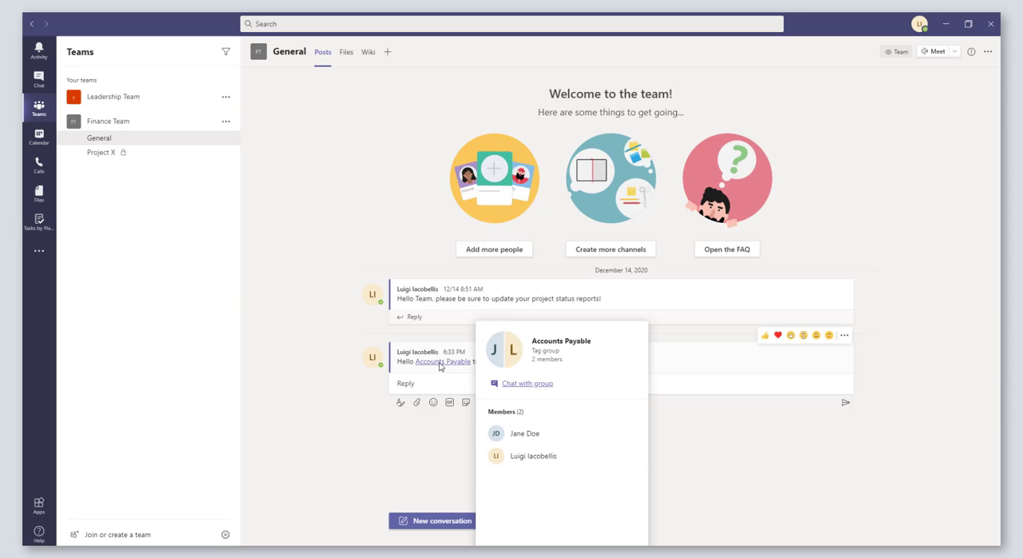
mouse_move(468, 374)
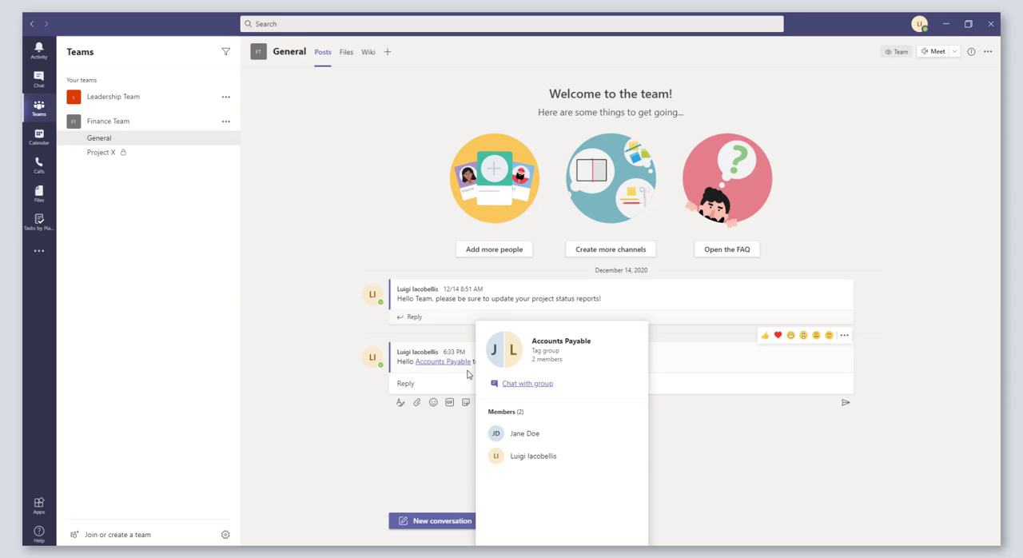